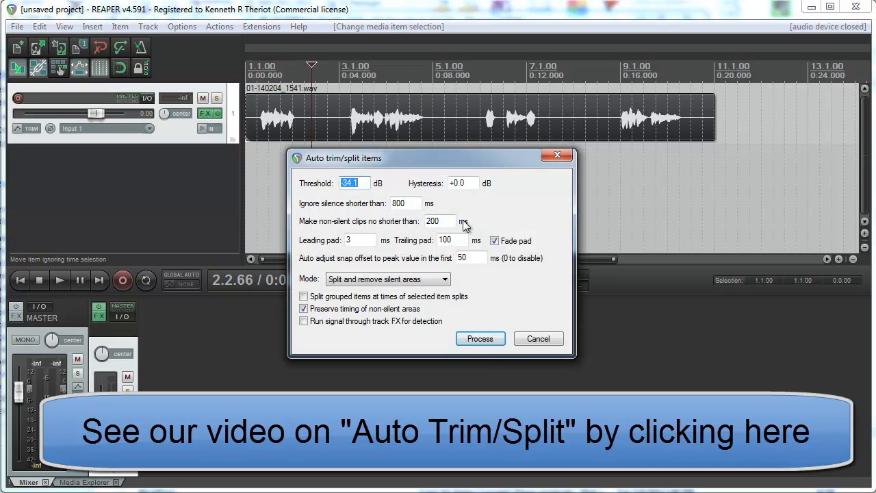
Auto-split the vocal recording into four clips at its silences, removing the silent gaps
click(479, 338)
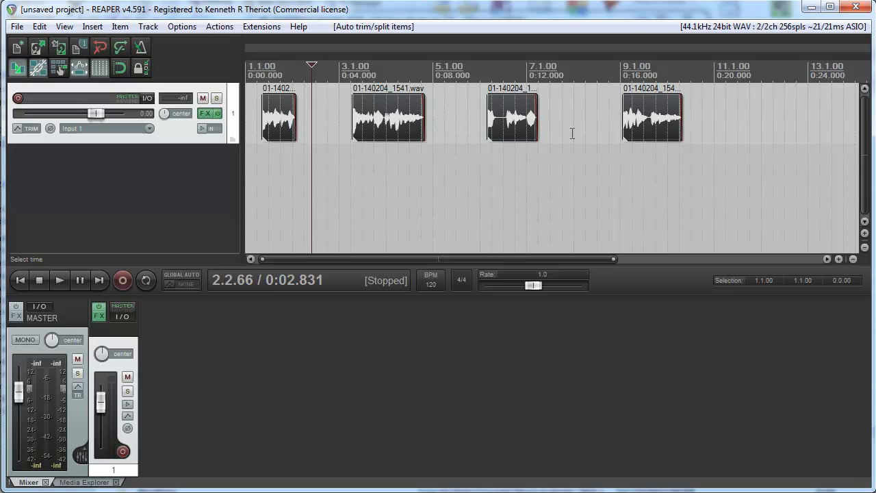
mouse_move(304, 141)
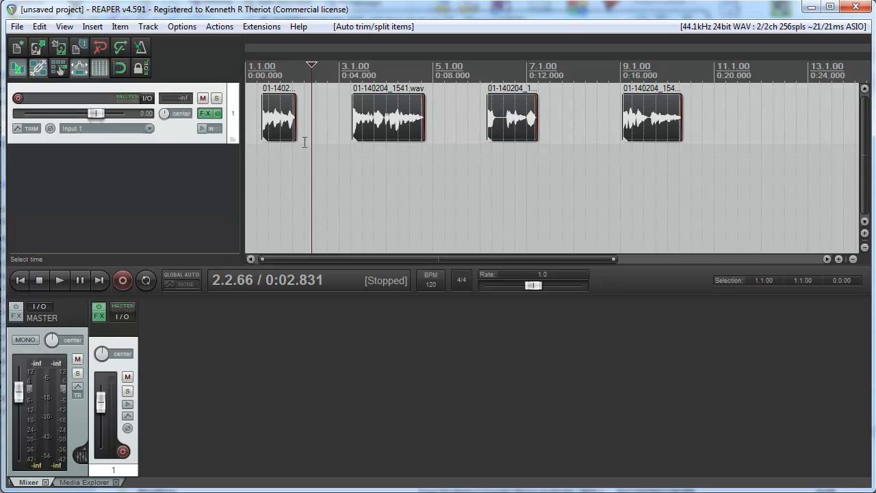
mouse_move(457, 203)
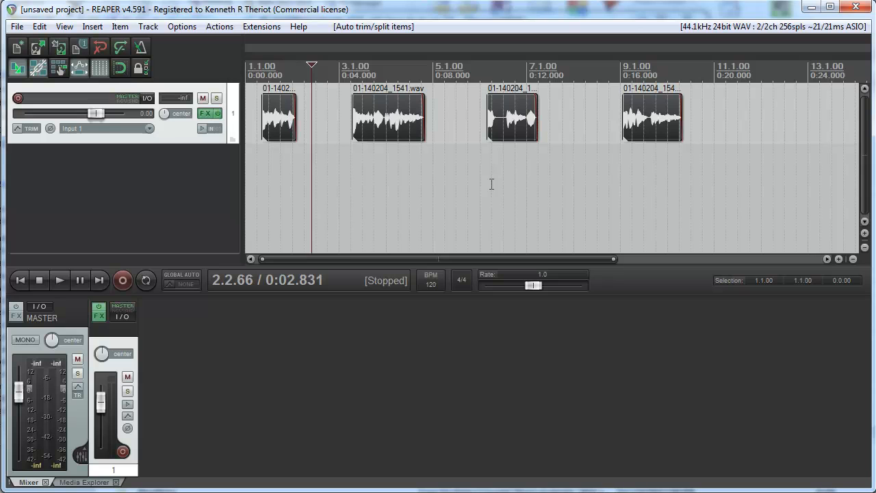
mouse_move(513, 126)
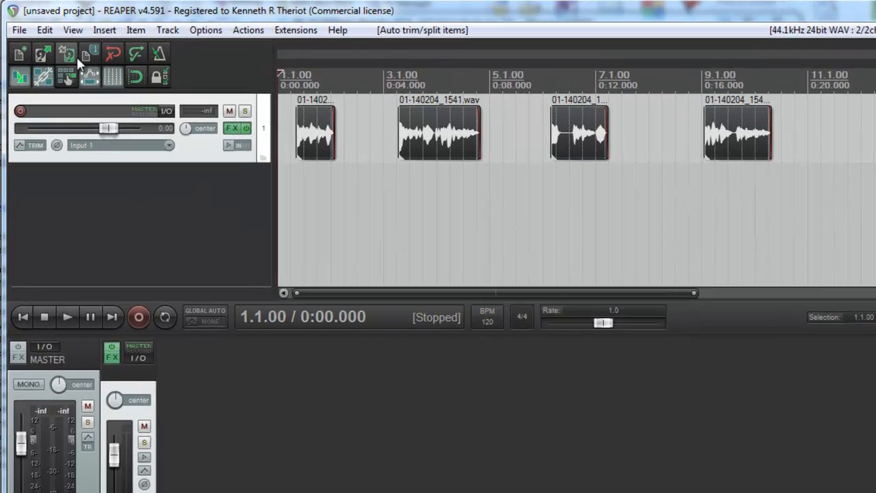
Render the master mix to 'Rendered Audio Book' WAV in the REAPER Media folder
click(19, 30)
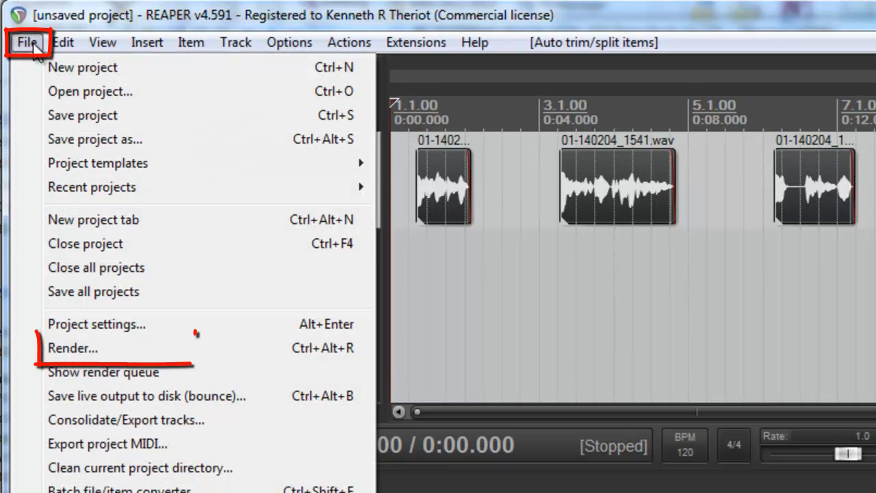
click(72, 348)
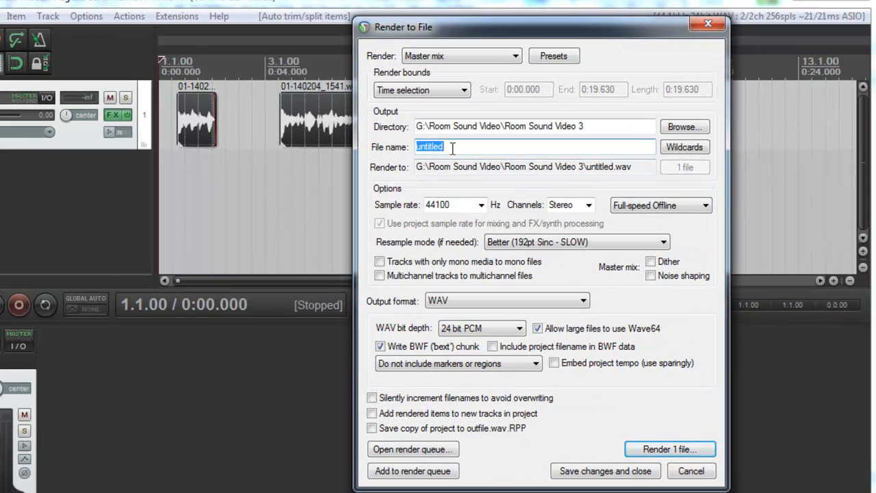
text(Rendered Audi)
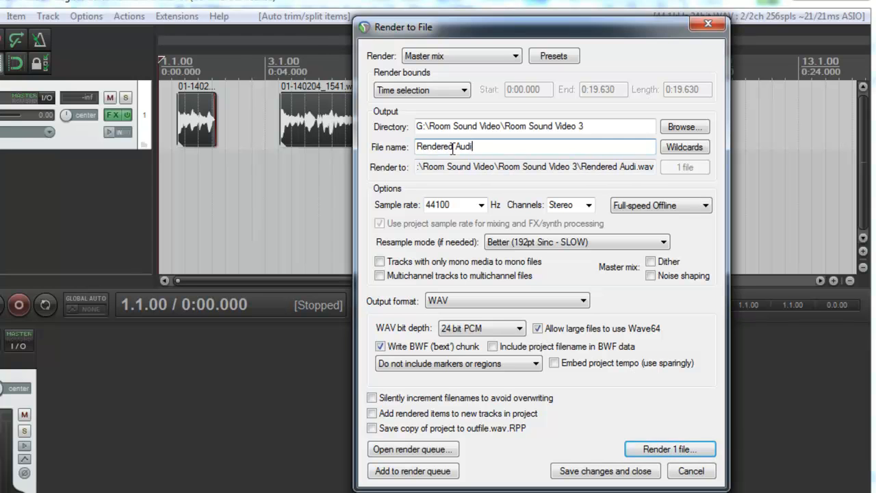
click(683, 126)
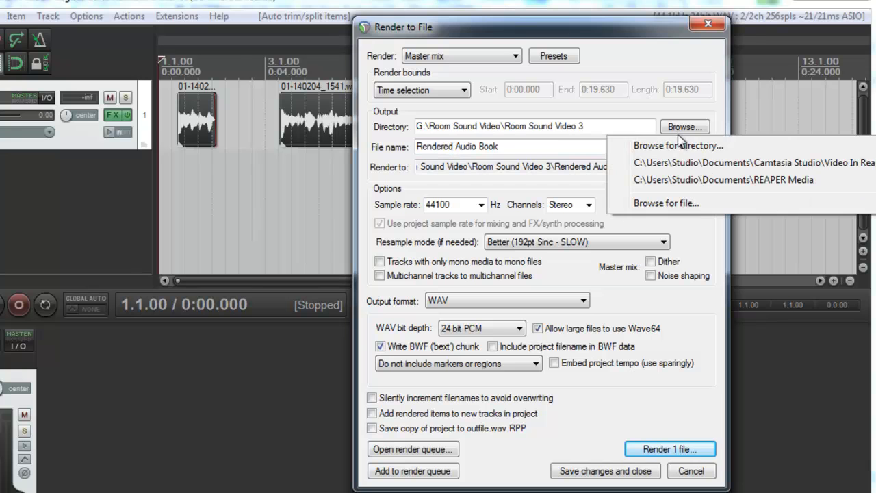
mouse_move(679, 145)
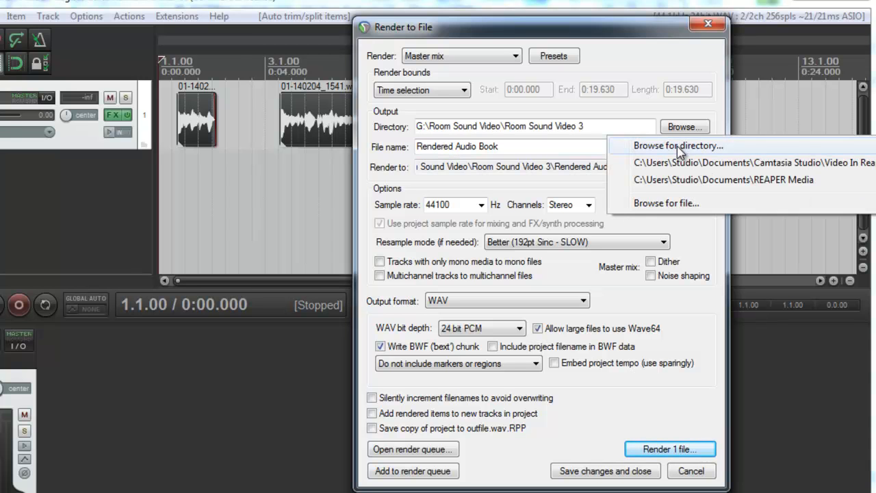
click(723, 179)
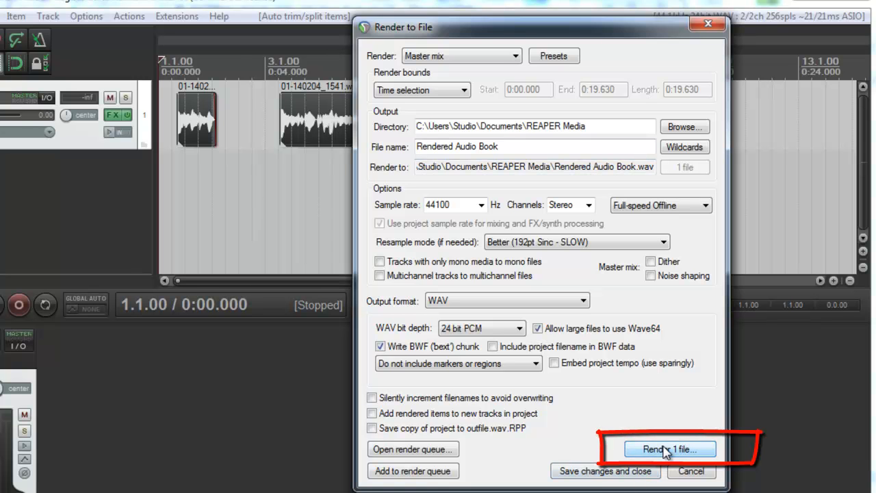
click(670, 449)
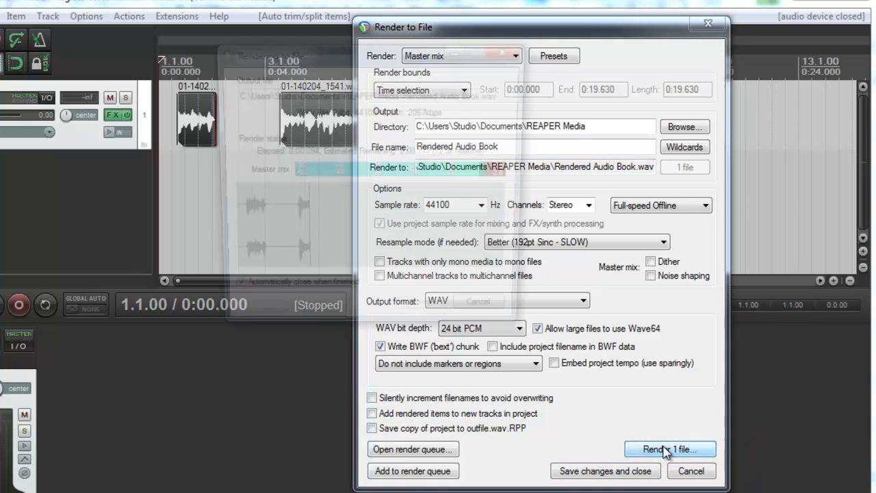
click(668, 449)
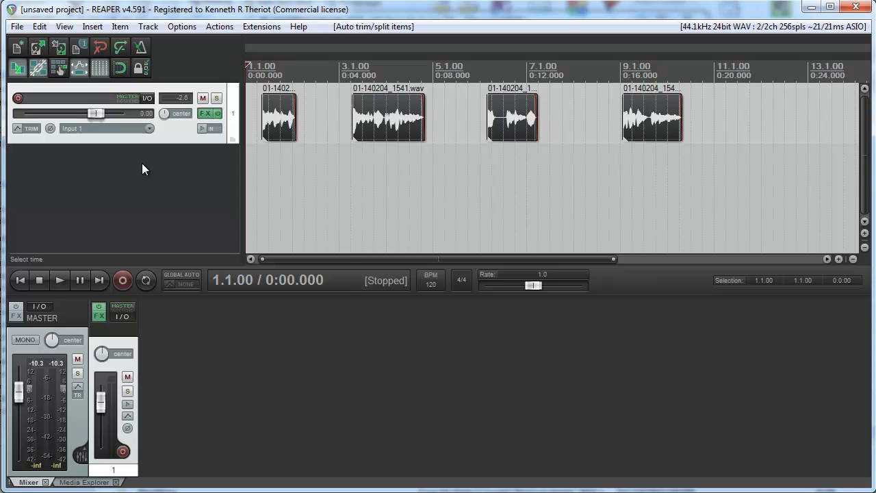
Add a new track and import Rendered Audio Book.wav from Documents > REAPER Media onto it
click(202, 98)
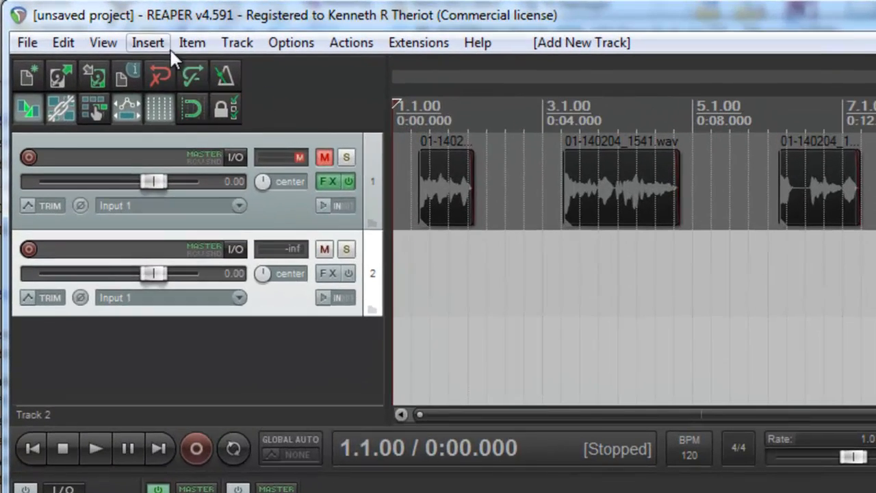
click(147, 43)
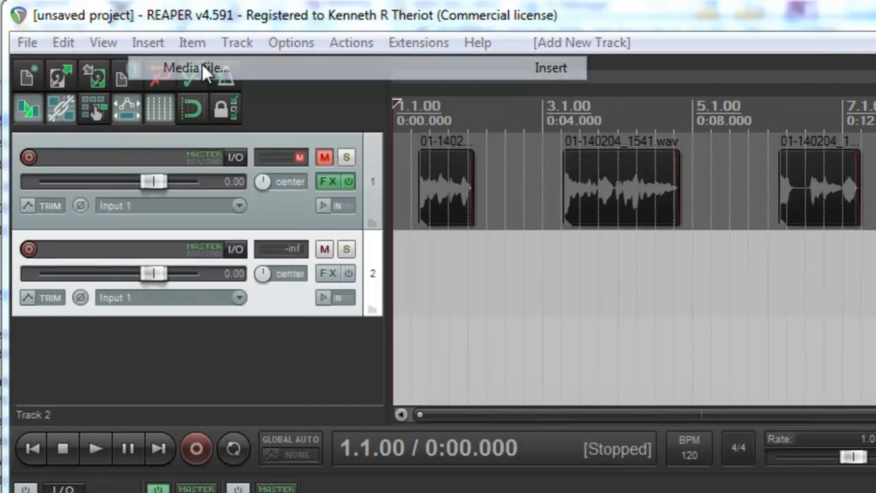
click(195, 69)
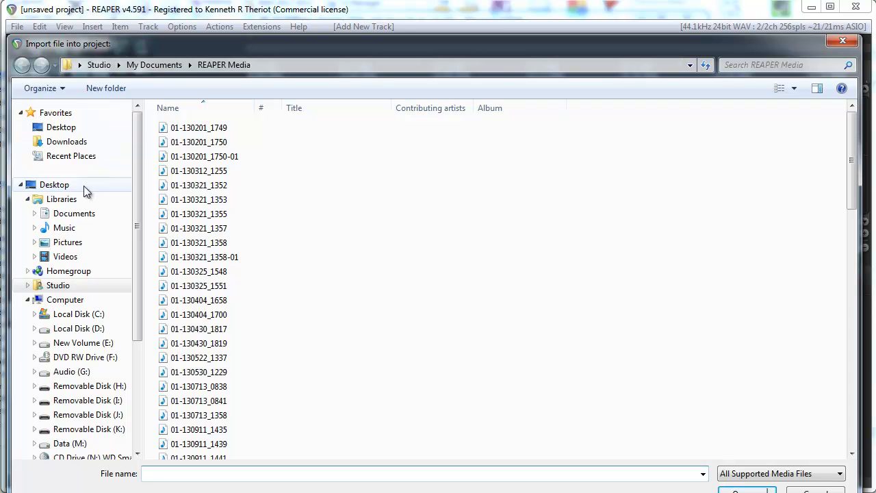
click(78, 314)
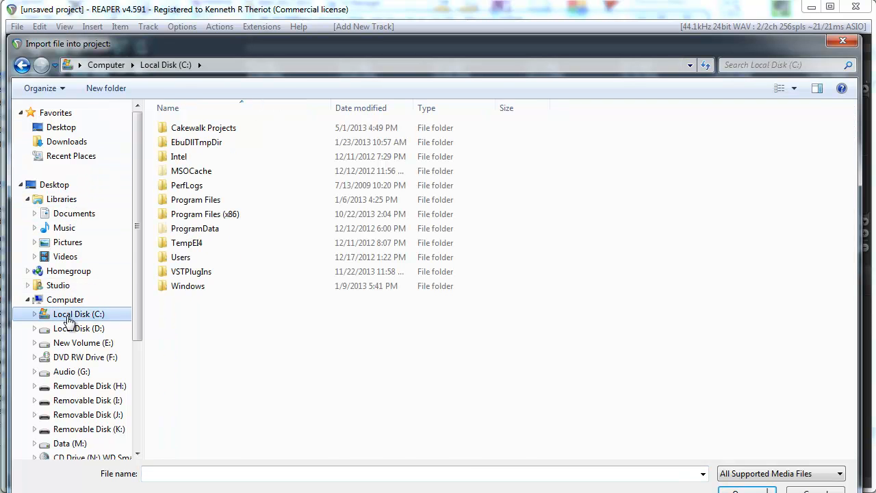
click(74, 213)
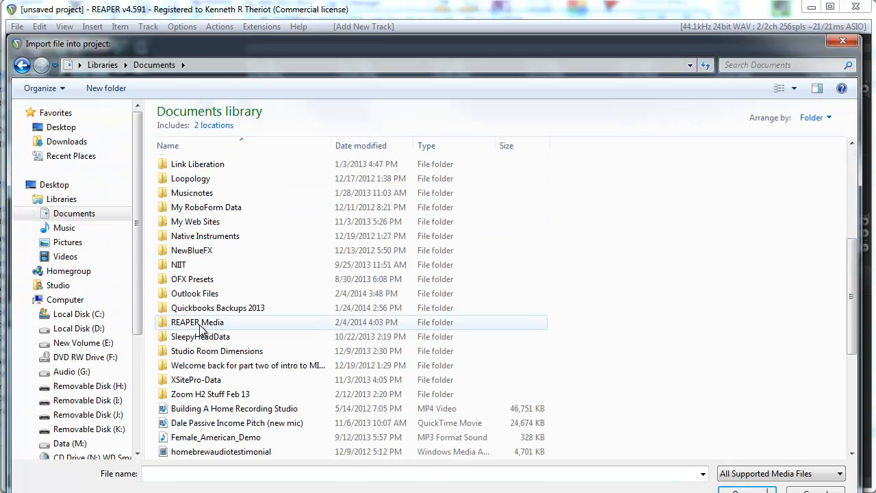
double_click(197, 322)
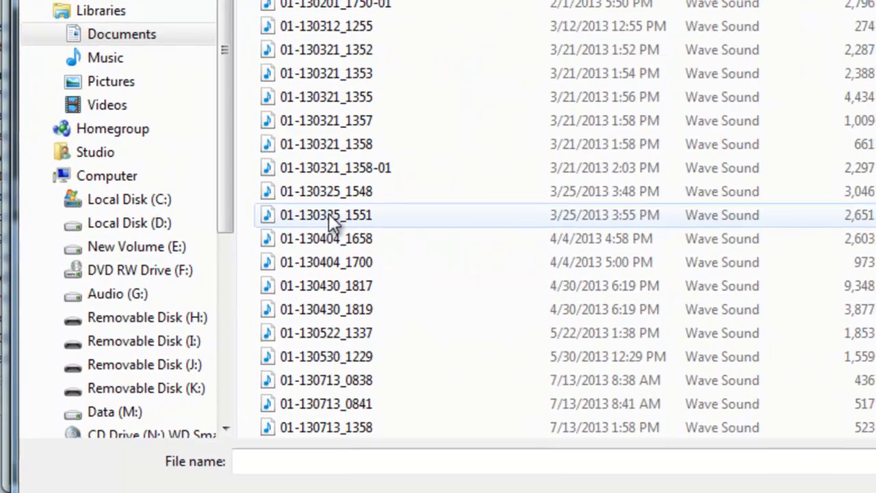
scroll(down, 3)
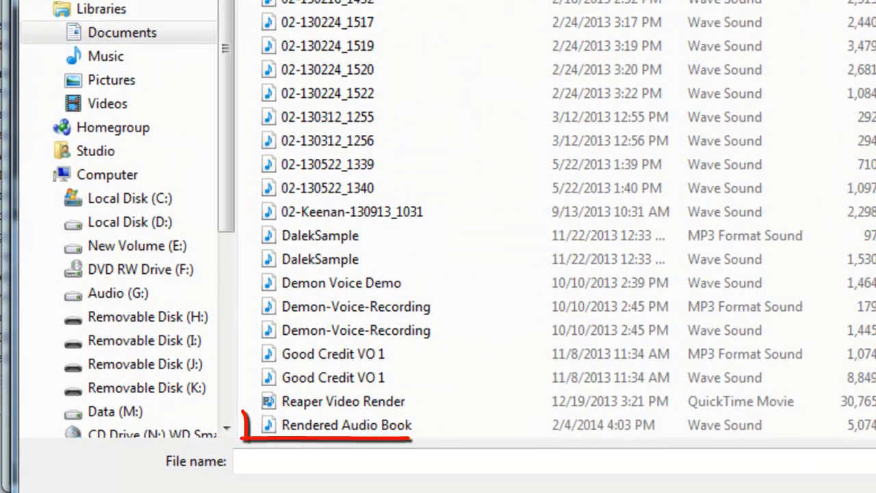
click(336, 425)
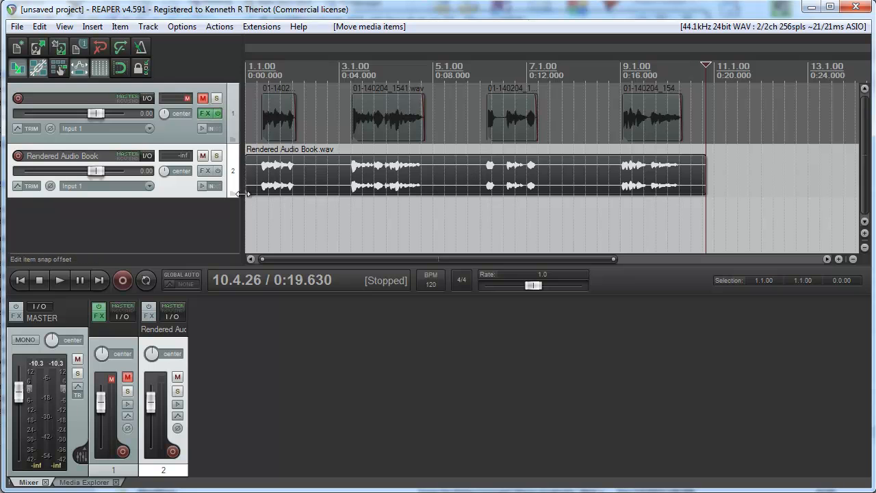
mouse_move(203, 158)
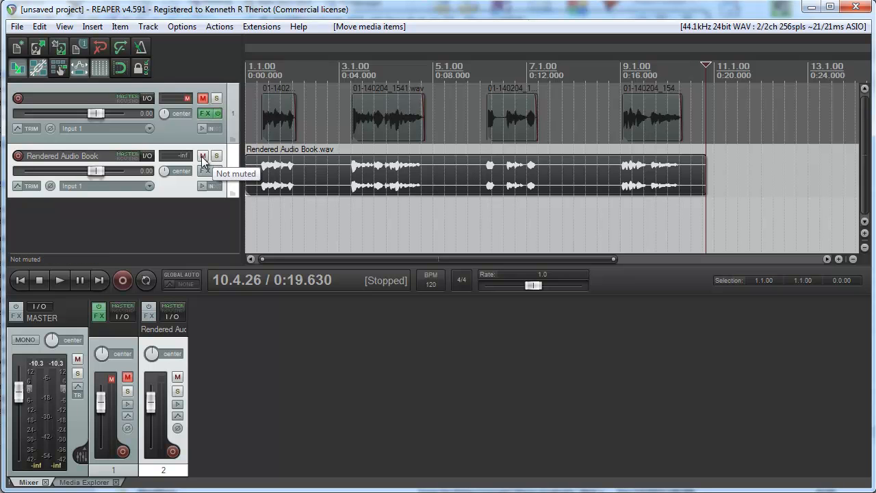
Remove the rendered item so track 2 is empty, and unmute the original track
click(202, 156)
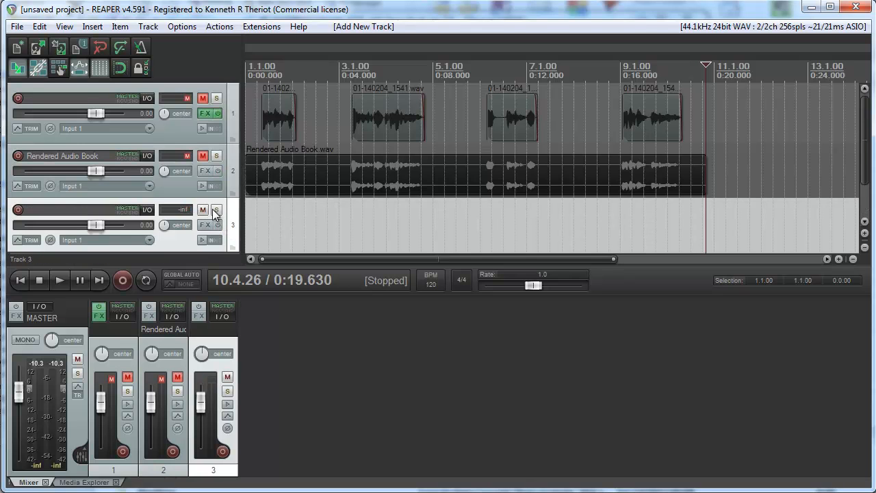
click(203, 209)
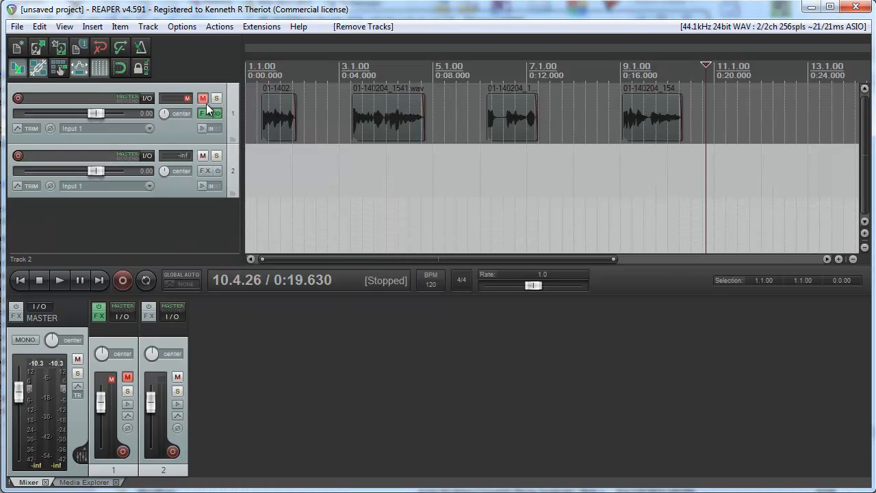
click(203, 99)
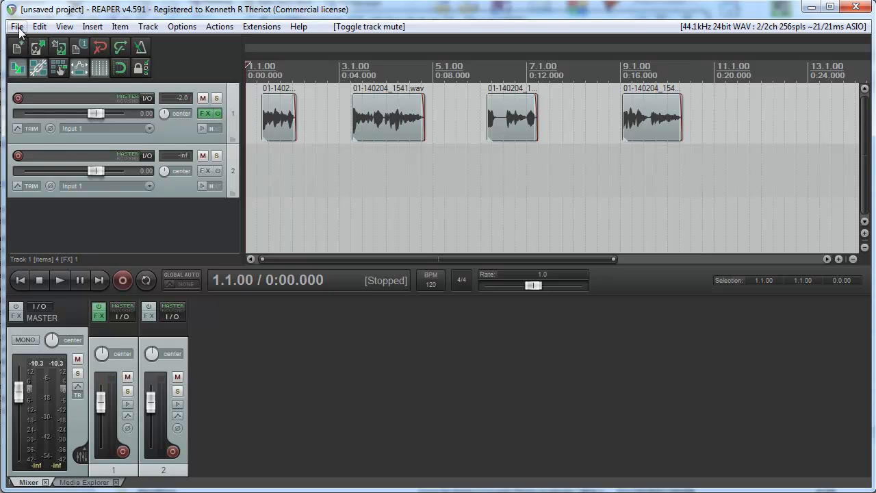
Re-render the mix to Rendered Audio Book.wav, overwriting the existing file
click(17, 26)
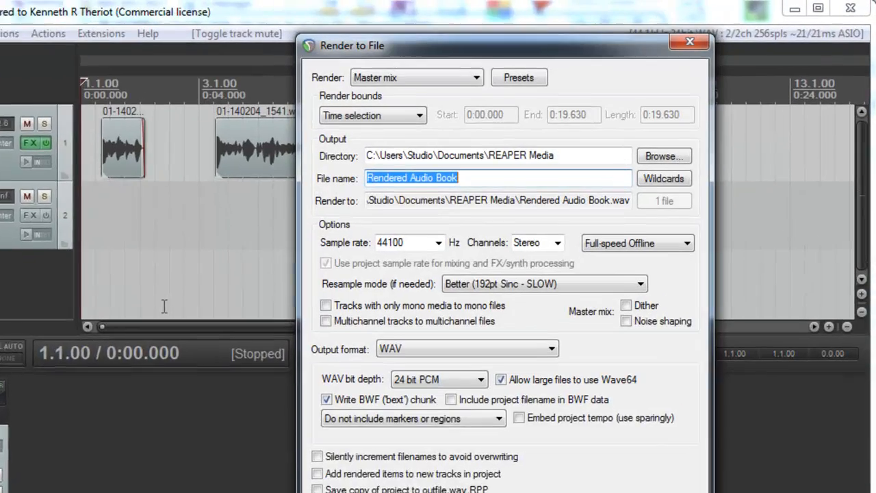
click(549, 249)
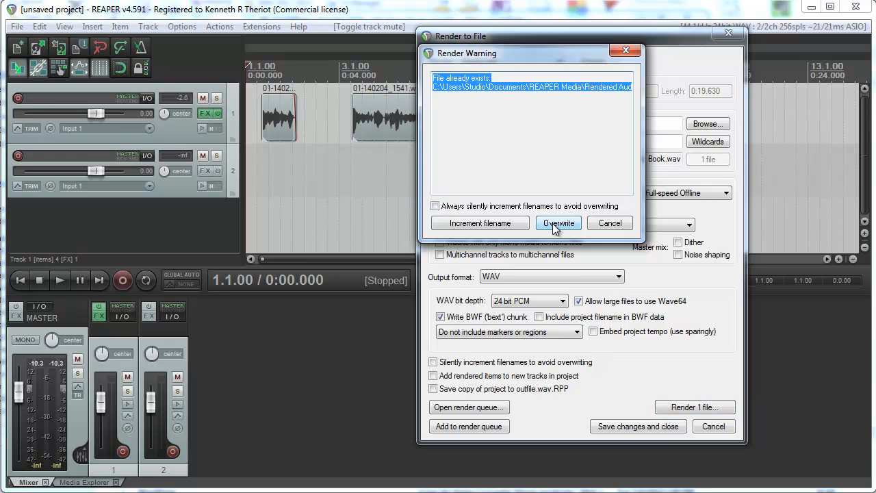
click(559, 222)
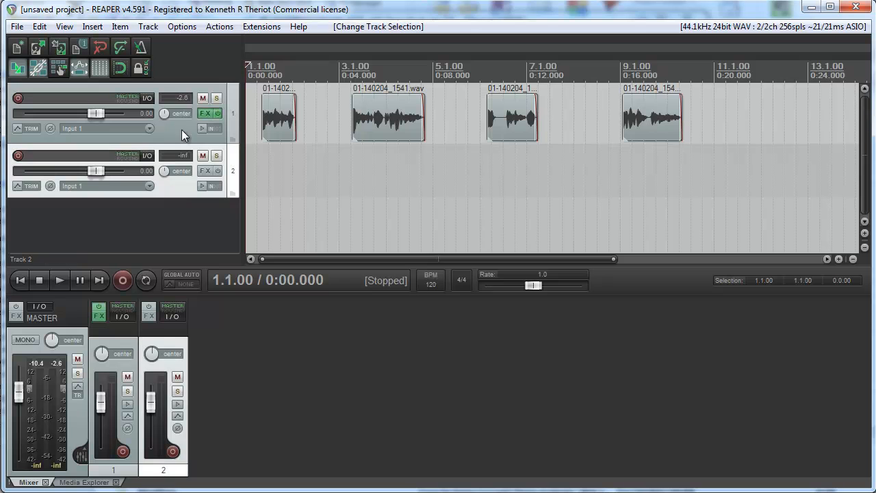
Mute the original track and import the new Rendered Audio Book.wav onto track 2
click(203, 99)
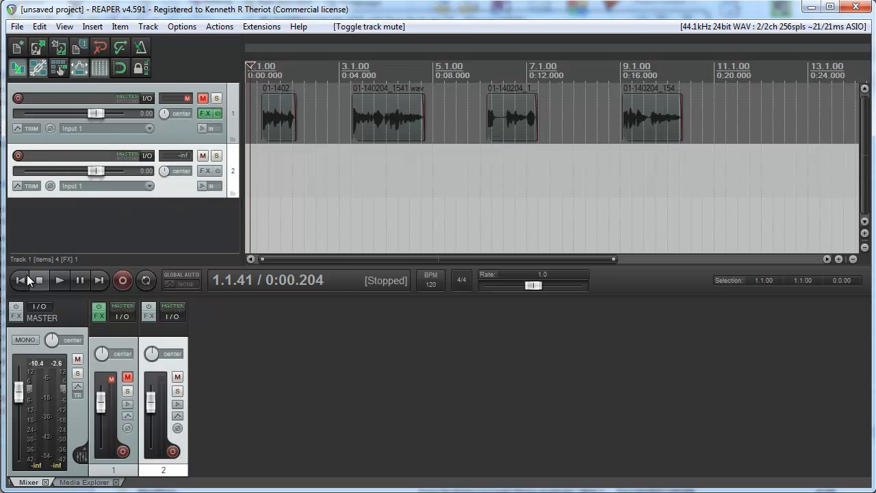
click(93, 26)
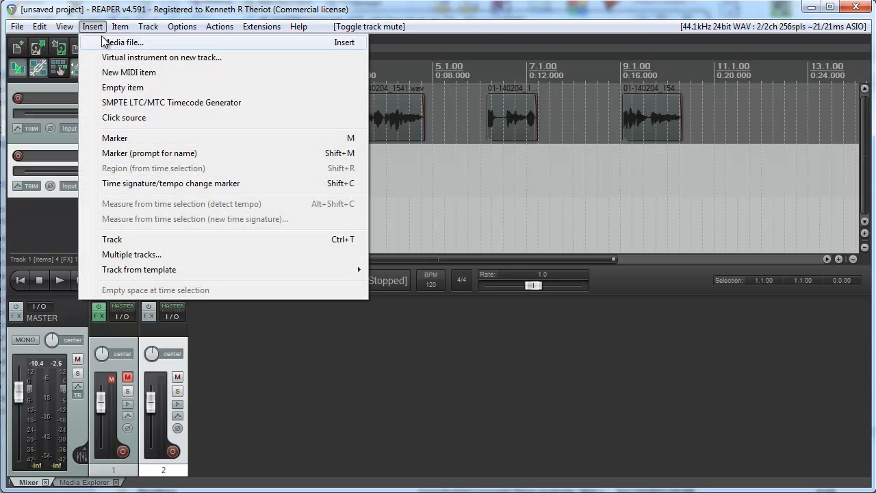
click(123, 41)
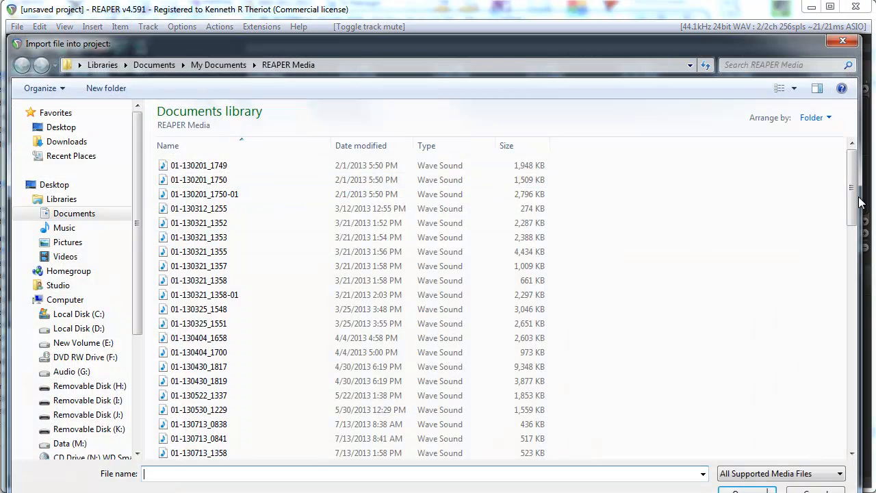
scroll(down, 3)
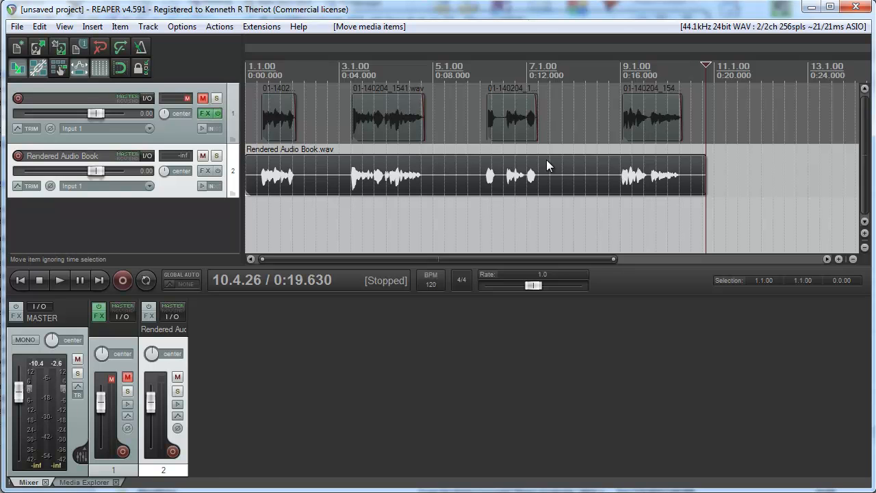
mouse_move(580, 172)
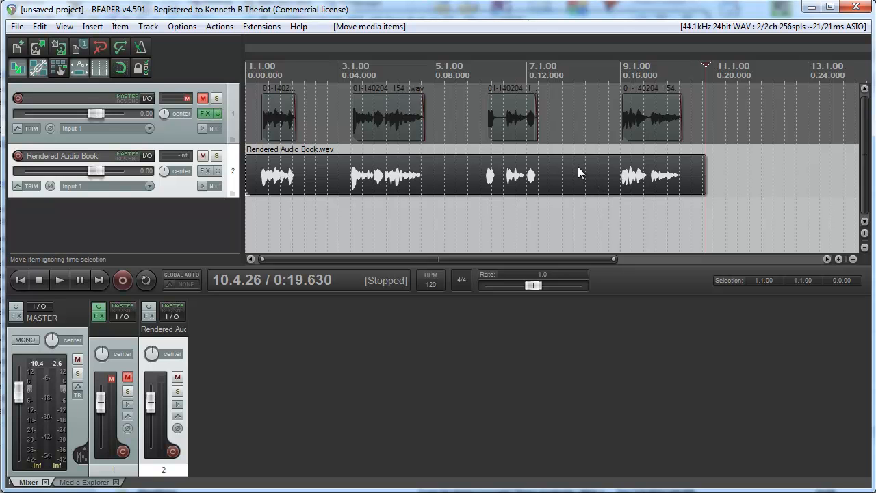
mouse_move(369, 172)
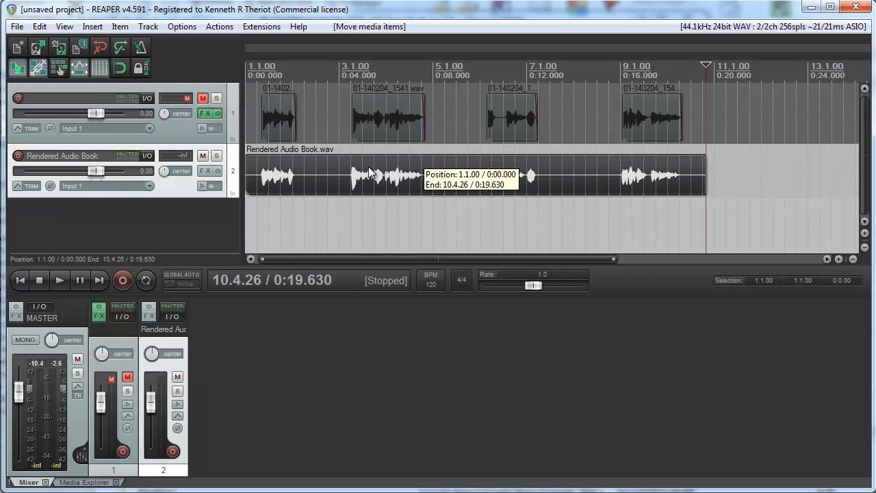